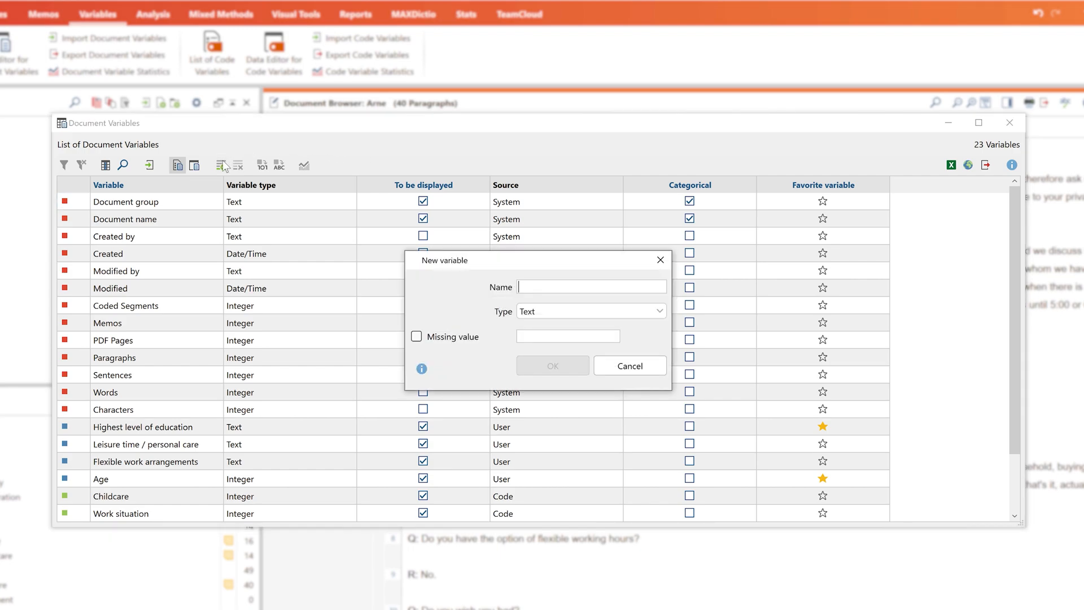
# Step: Create the Civil Status variable, enter values for Mateo and Riley, and close the editor
pyautogui.write('Civil S')
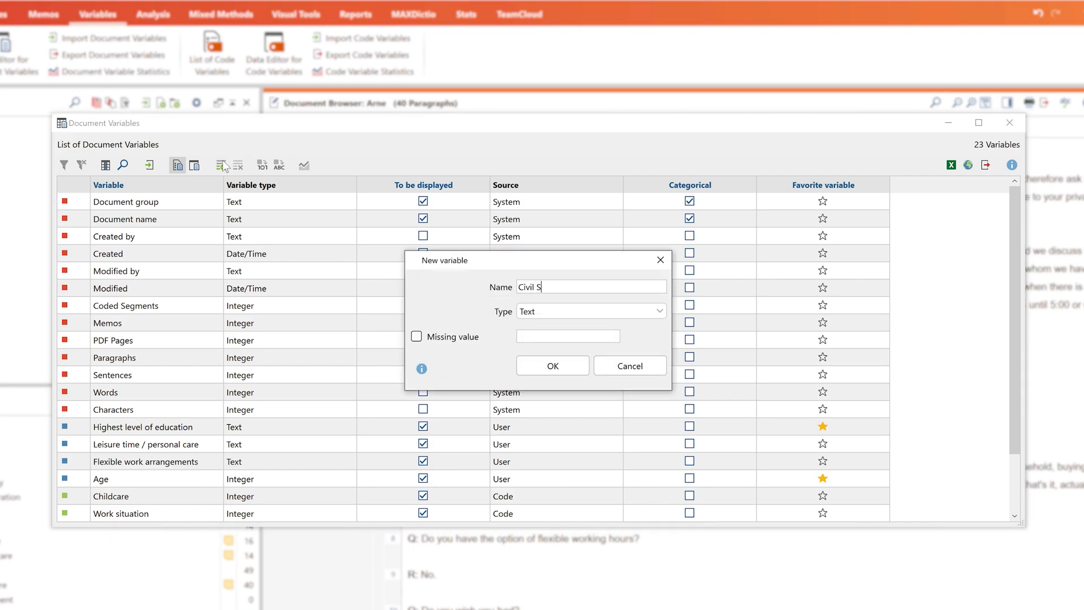
pyautogui.write('tatus')
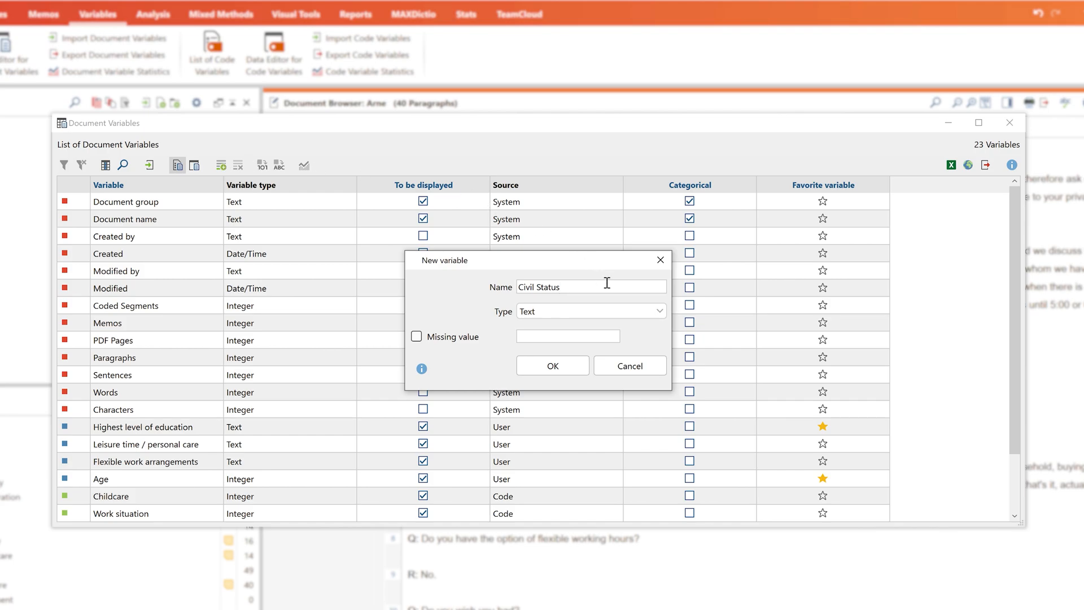
pyautogui.click(657, 311)
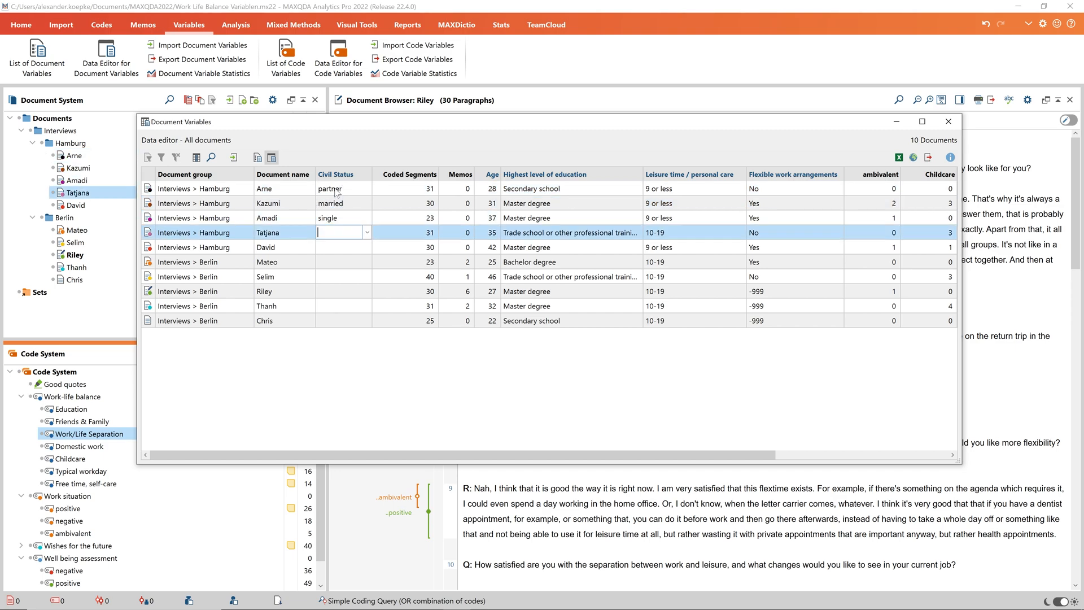
pyautogui.click(339, 261)
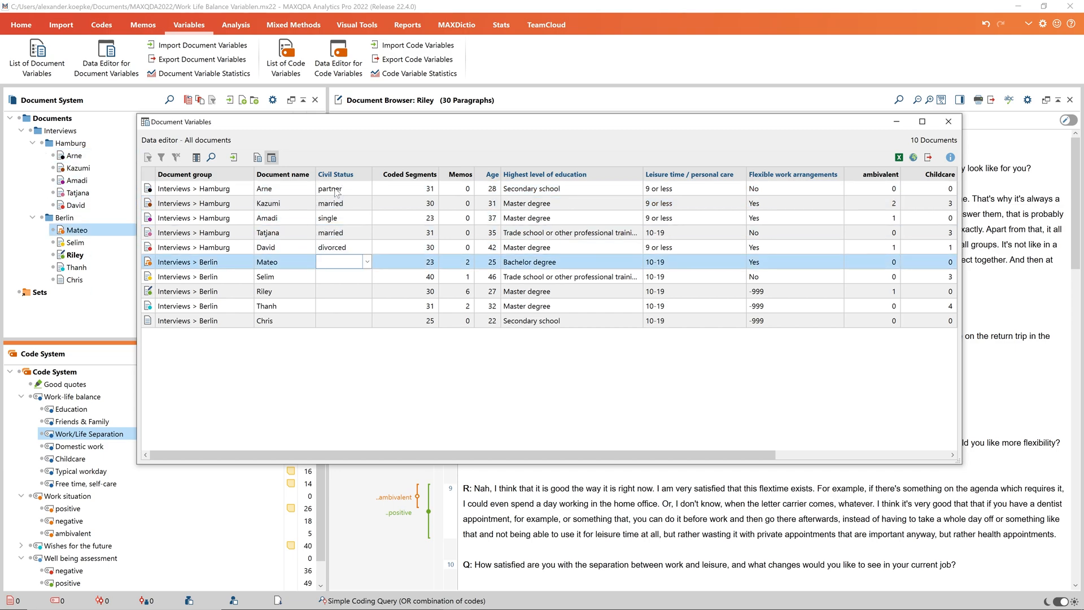
pyautogui.click(339, 290)
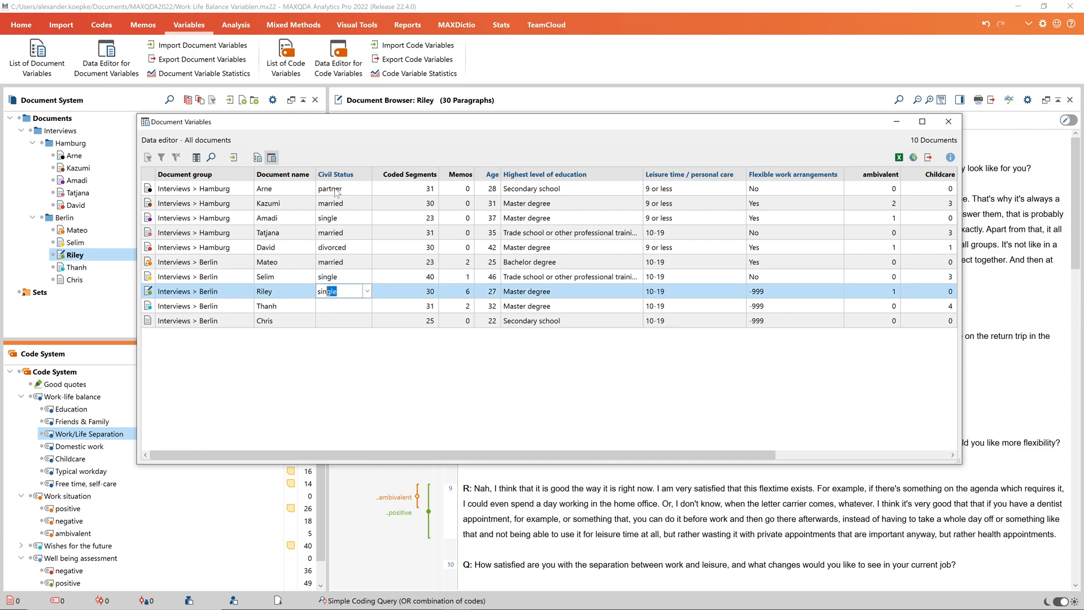
pyautogui.click(948, 122)
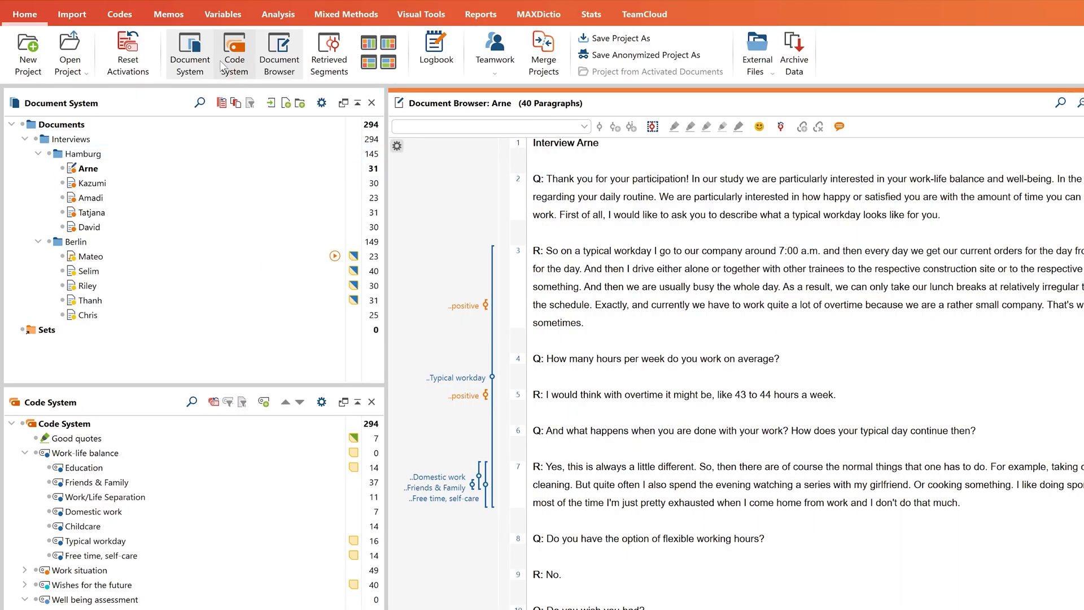
# Step: Open the List of Document Variables from the Variables tab
pyautogui.click(222, 14)
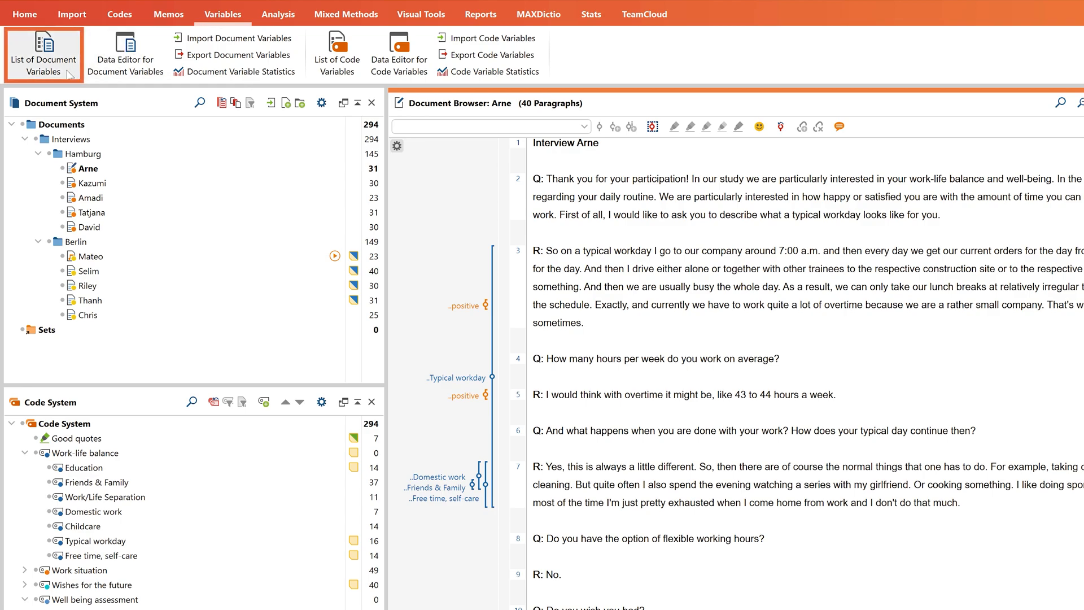
pyautogui.click(43, 55)
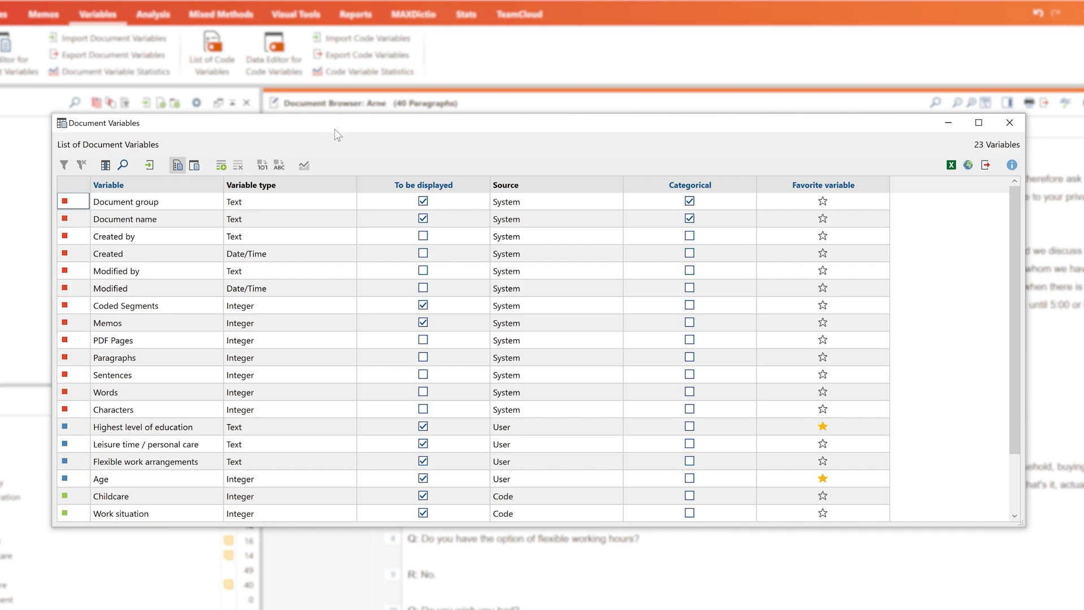
pyautogui.moveTo(364, 154)
pyautogui.write('Ci')
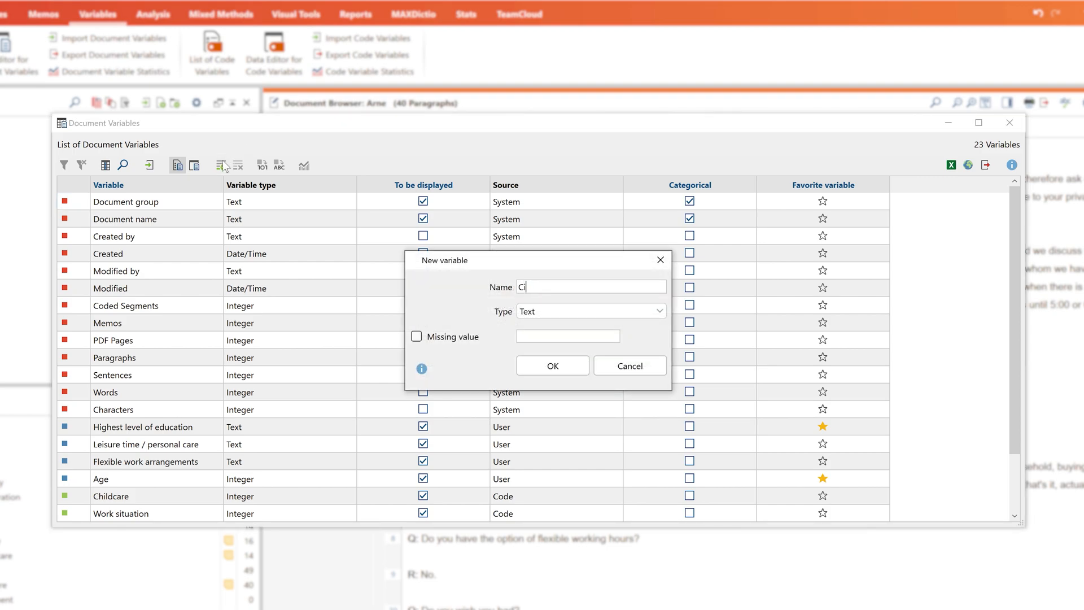
# Step: Create Civil Status as a Text-type variable, mark it as favorite, and close the list
pyautogui.write('vil Status')
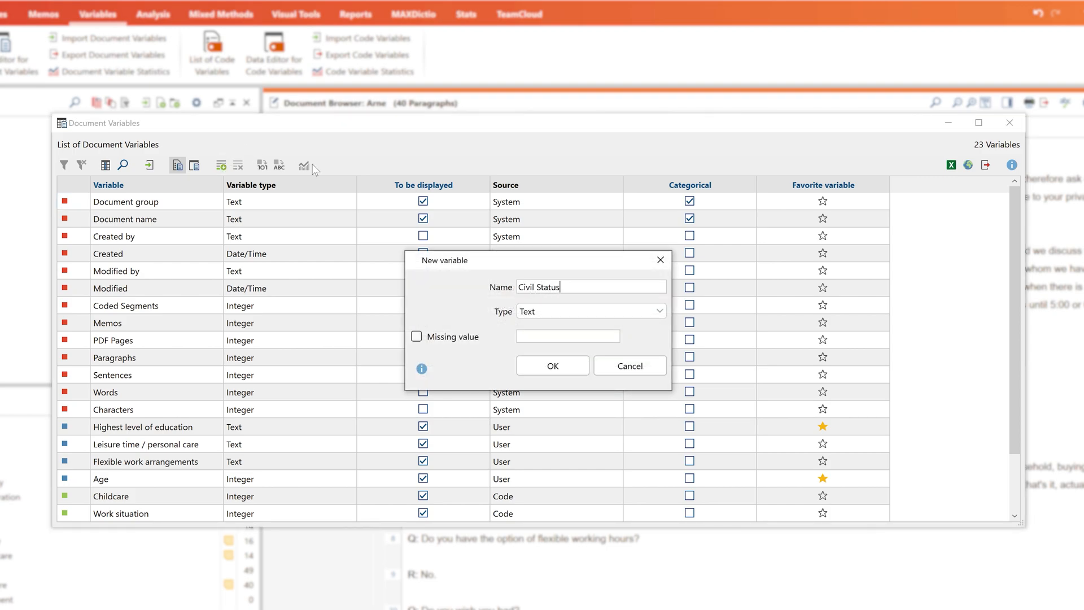
pyautogui.click(657, 310)
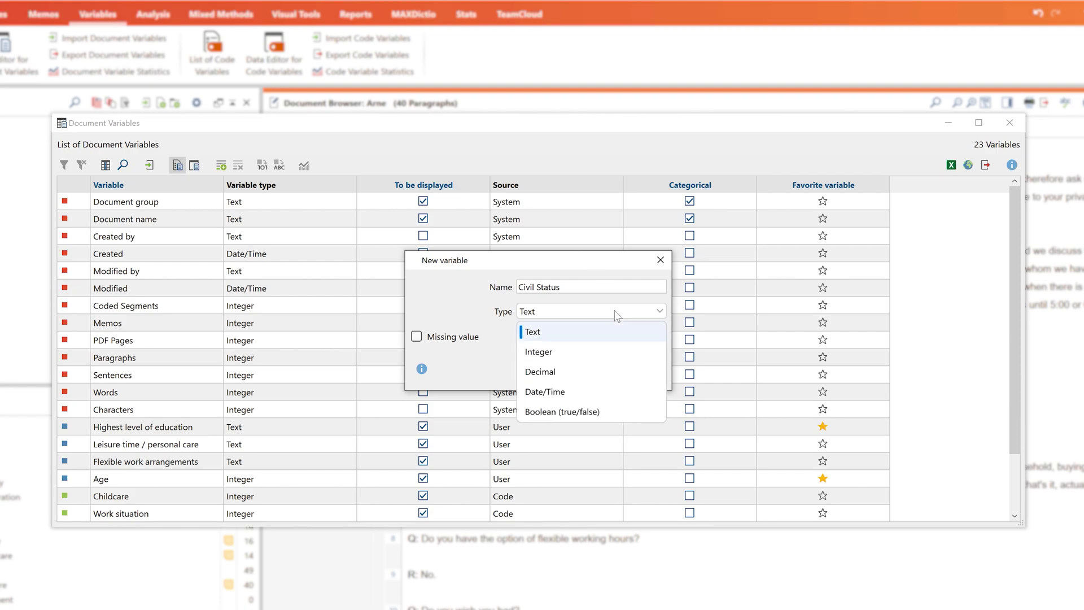
pyautogui.click(532, 332)
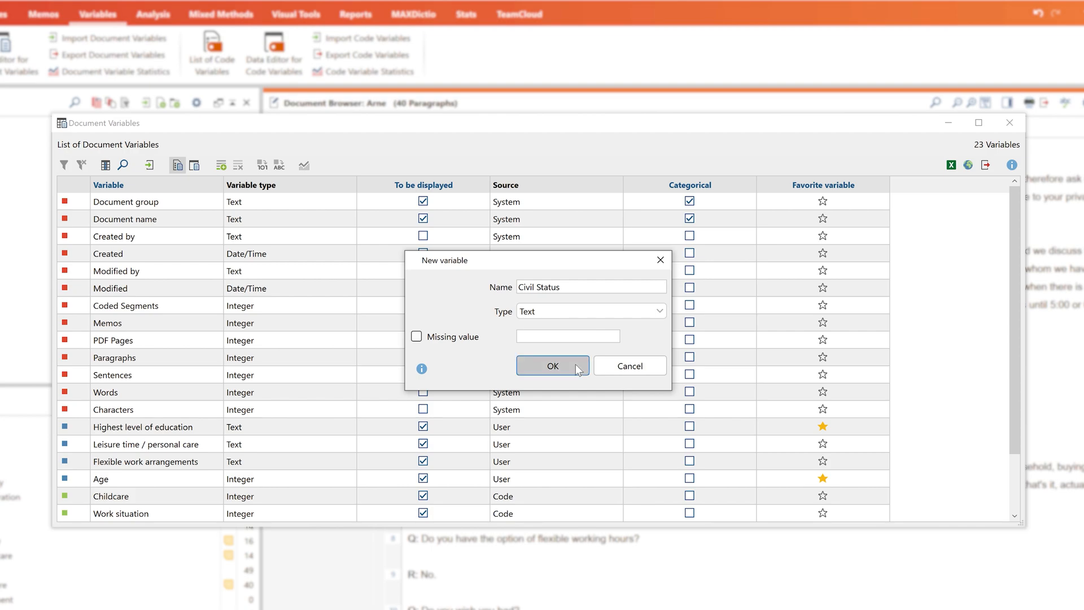
pyautogui.click(551, 365)
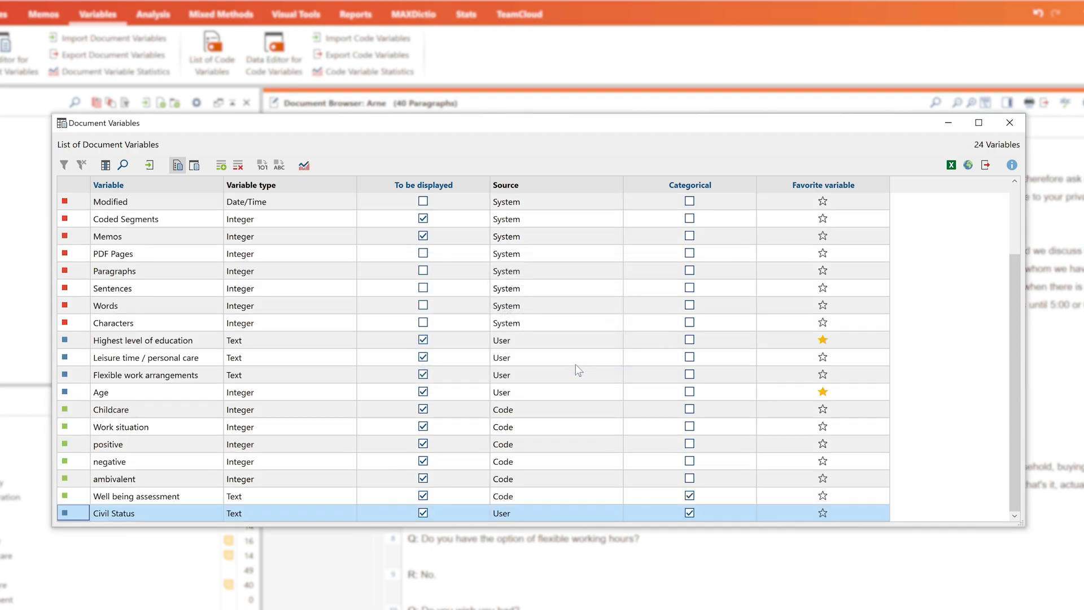
pyautogui.moveTo(823, 478)
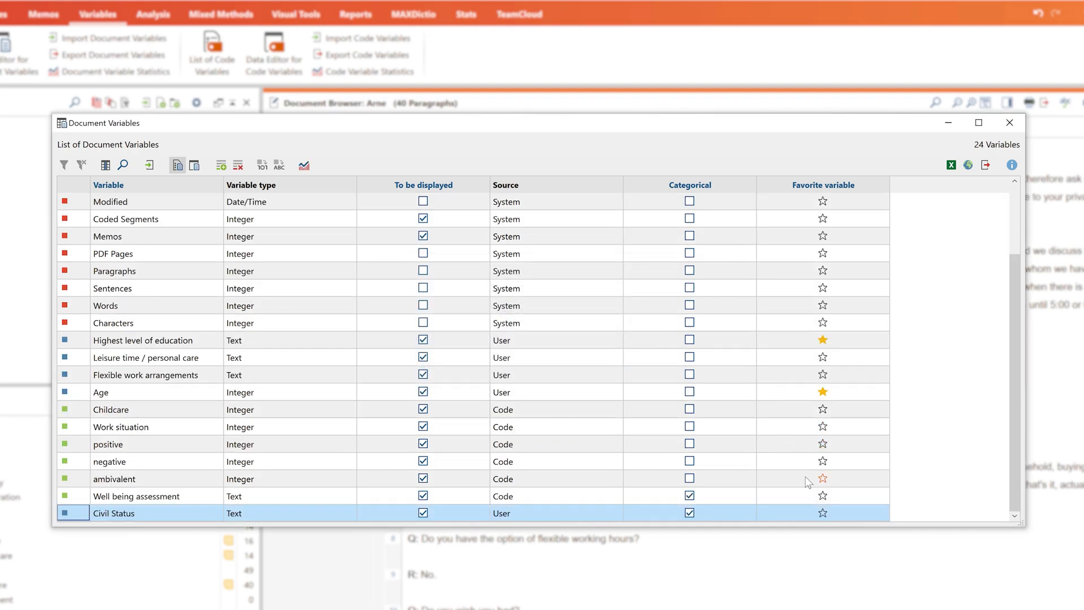
pyautogui.click(822, 512)
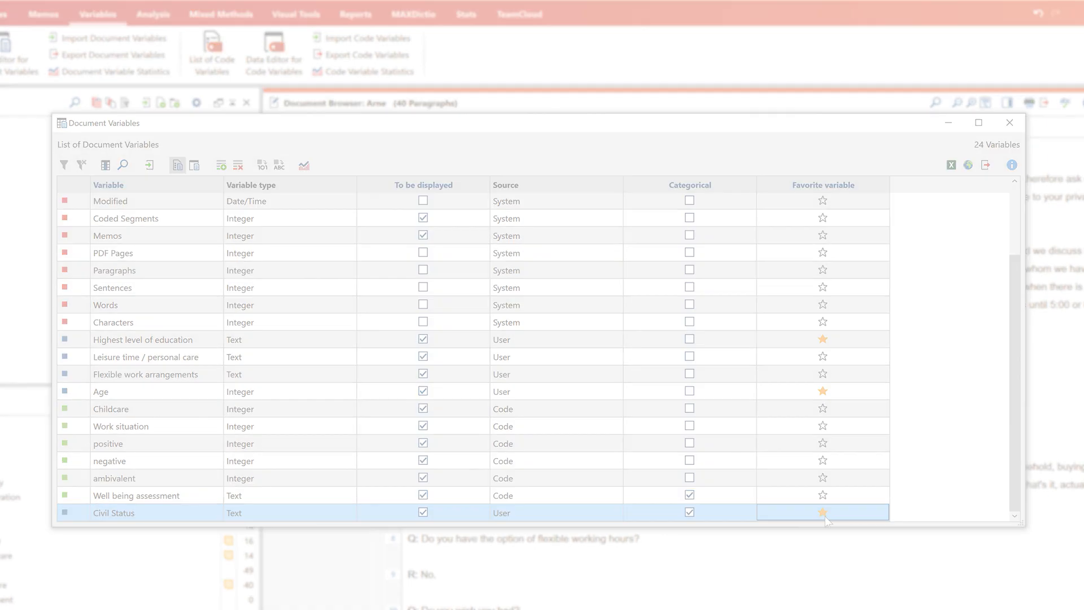
pyautogui.click(1009, 123)
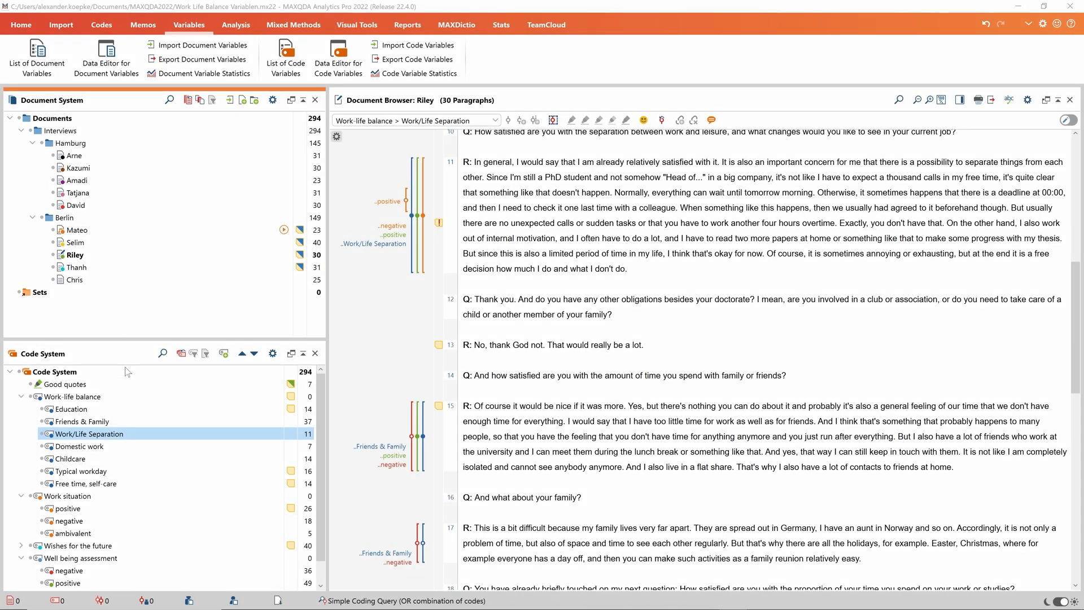
# Step: Review the 11 coded segments of Work/Life Separation, then reopen the document variables list
pyautogui.rightClick(86, 434)
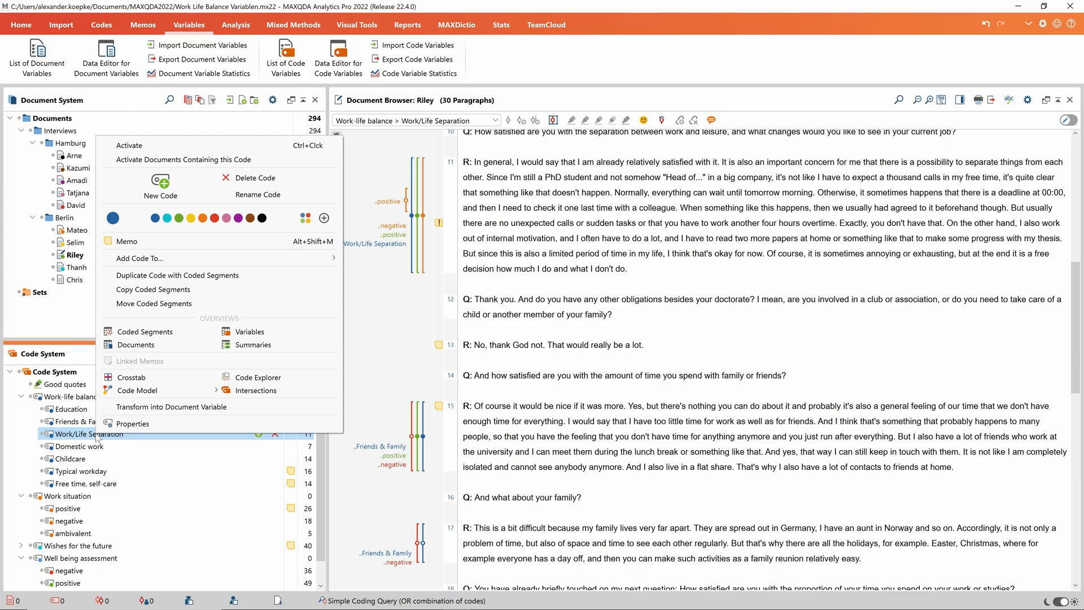
pyautogui.moveTo(144, 332)
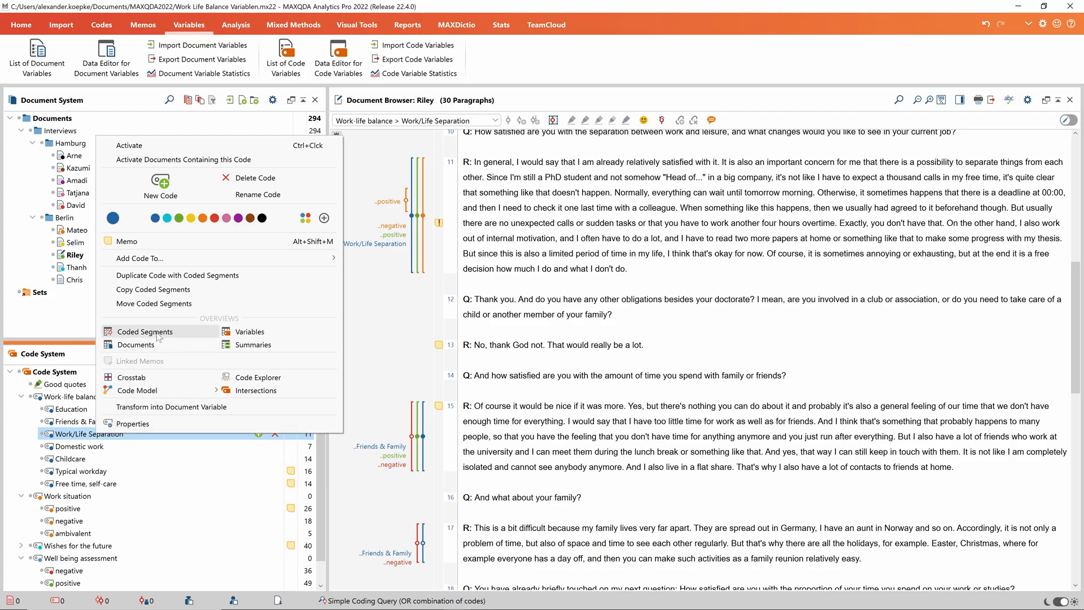
pyautogui.click(145, 332)
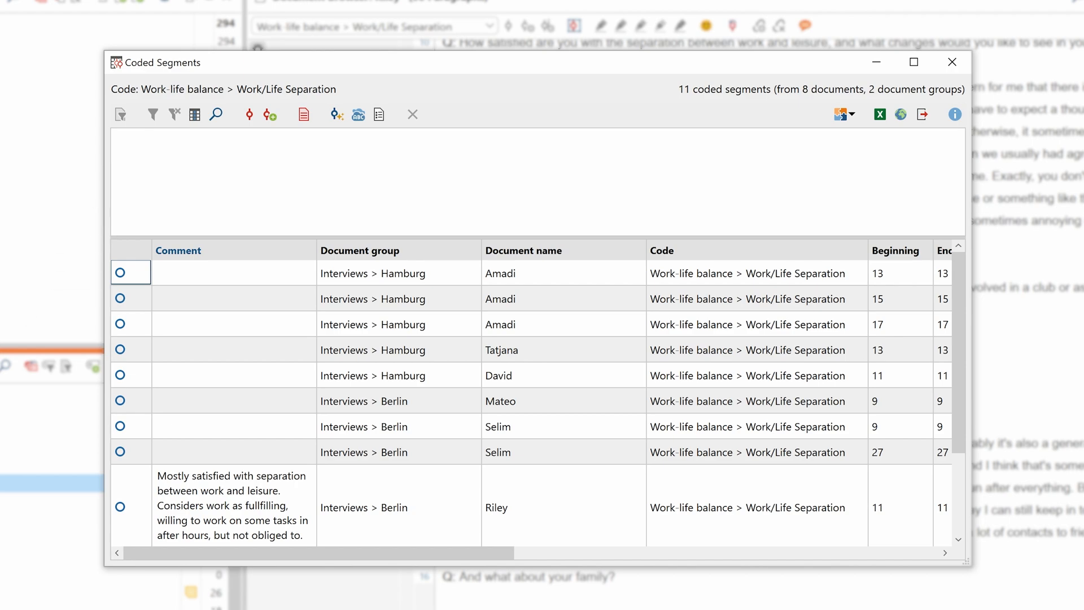
pyautogui.moveTo(379, 114)
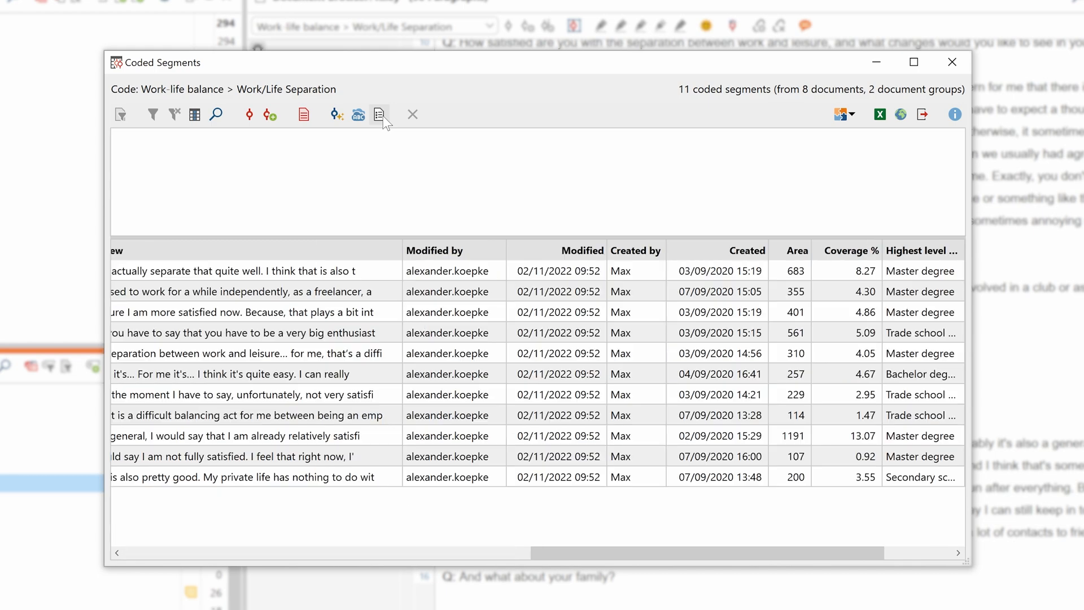
pyautogui.click(378, 114)
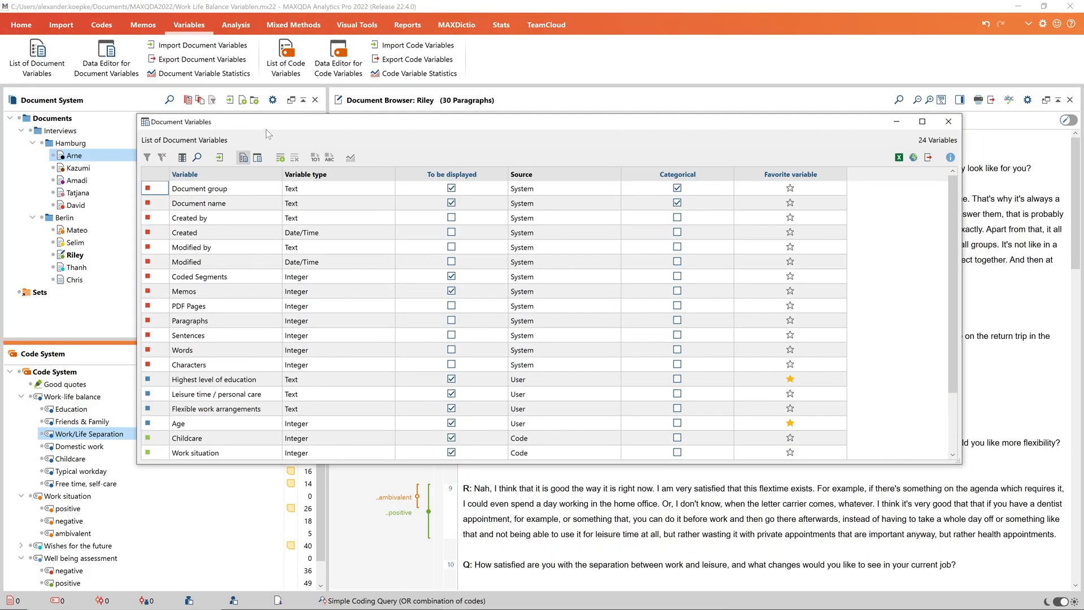
pyautogui.moveTo(257, 157)
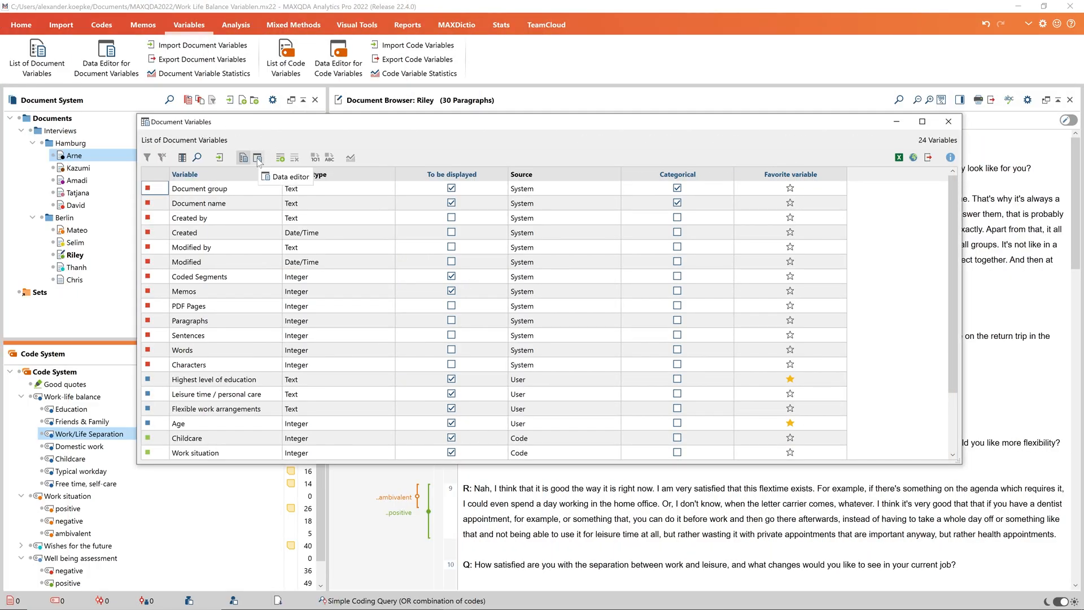
# Step: Switch to the data editor and start entering Arne's Civil Status
pyautogui.click(257, 157)
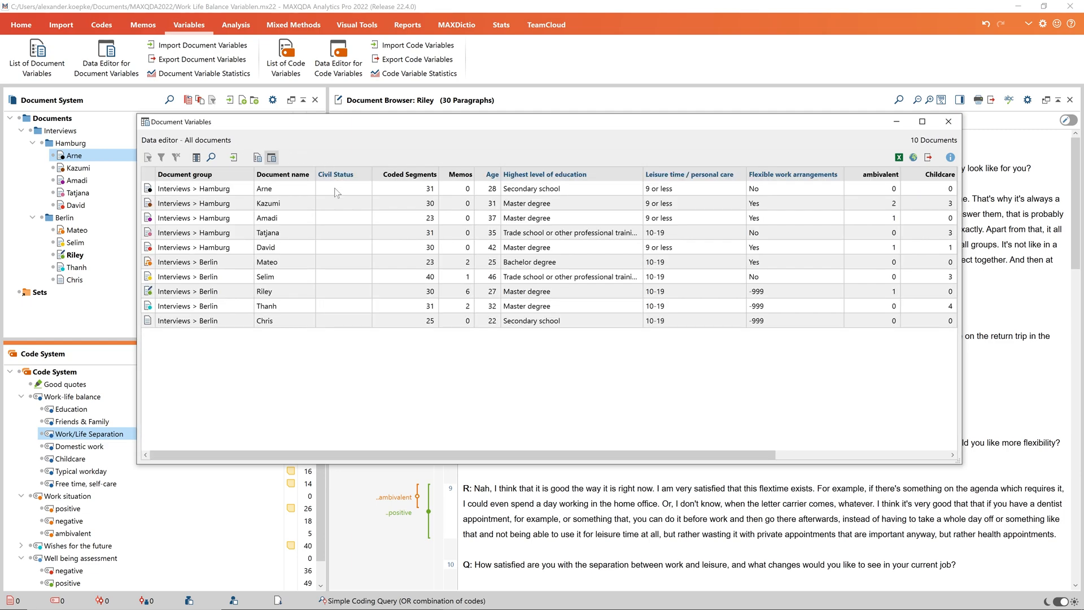
pyautogui.click(339, 217)
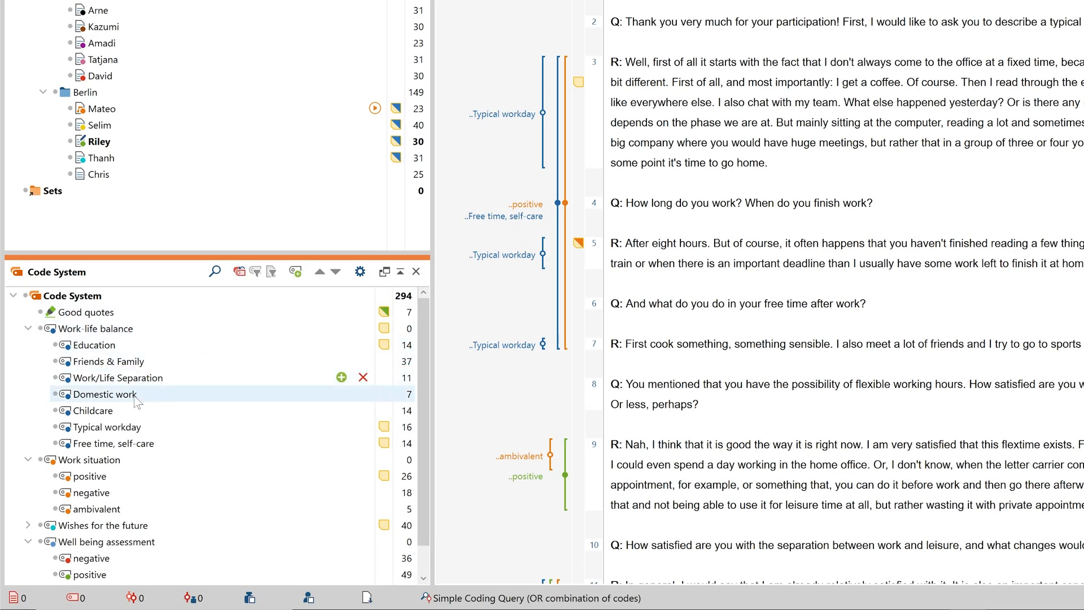
# Step: Return to the main window and activate Work situation with its positive, negative and ambivalent subcodes
pyautogui.rightClick(93, 410)
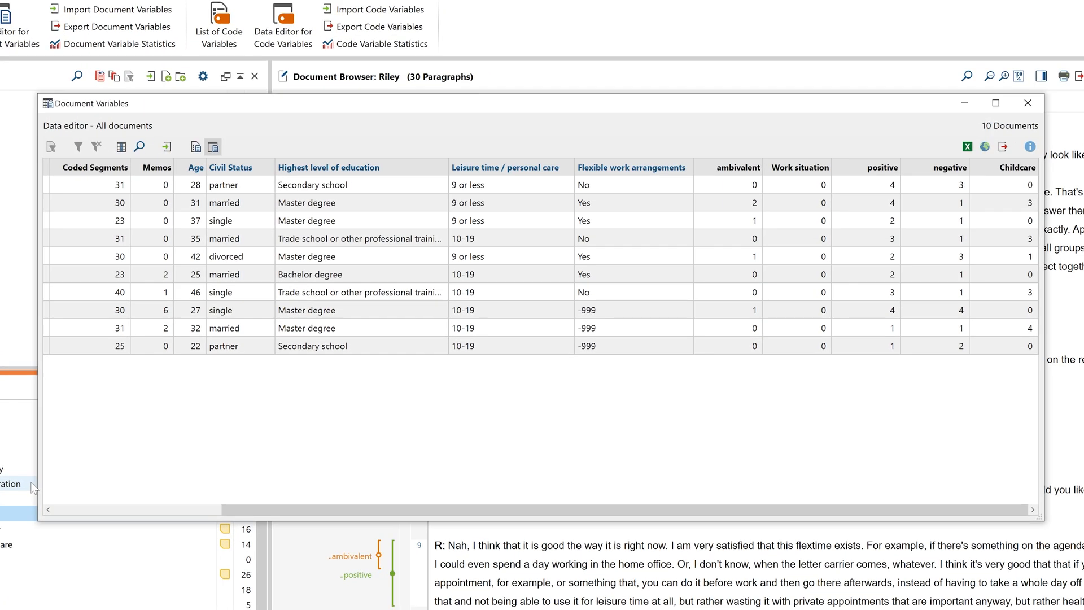
pyautogui.click(1013, 167)
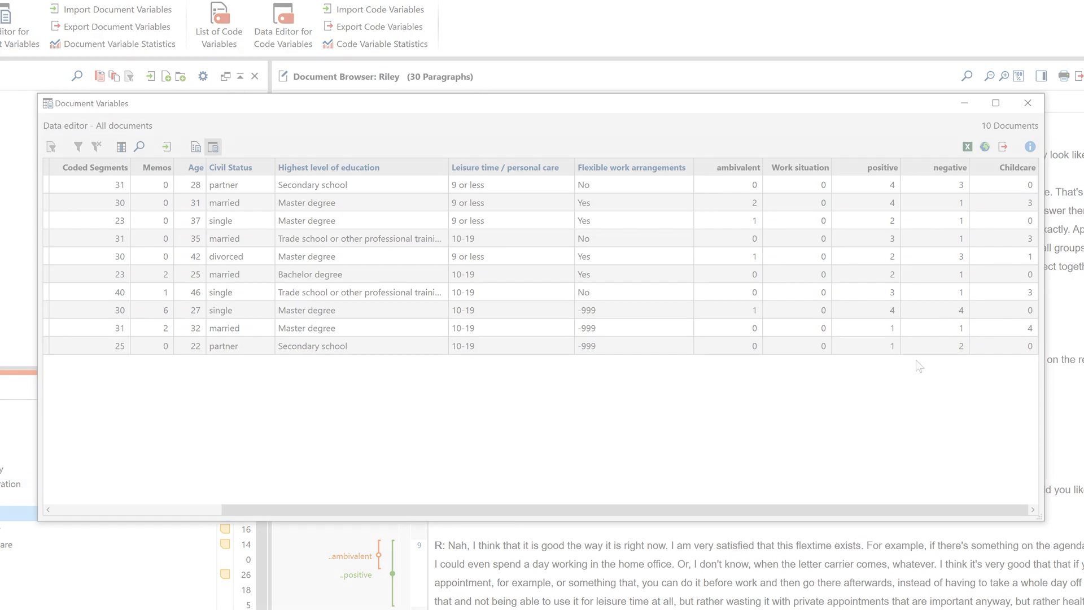
pyautogui.click(1027, 102)
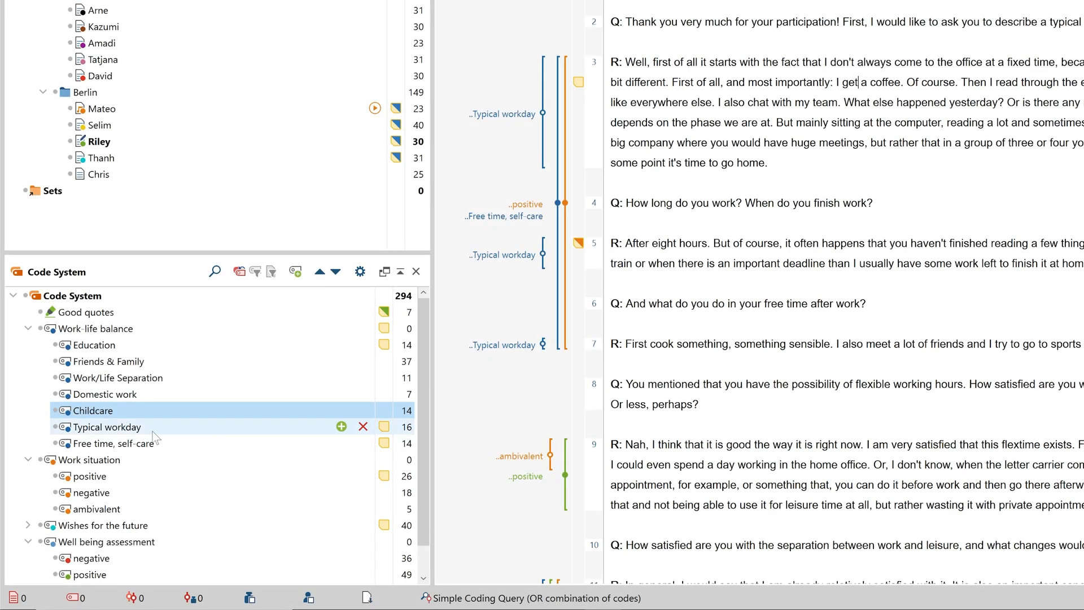
pyautogui.click(91, 459)
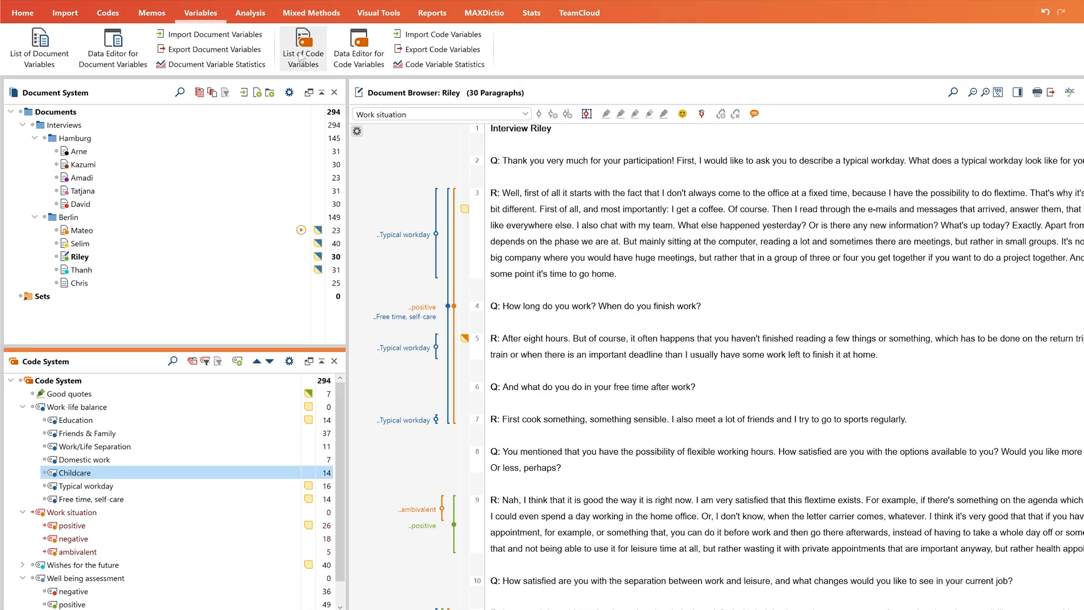
# Step: Quantitize the activated Work situation codes into count variables and close the data editor
pyautogui.click(312, 12)
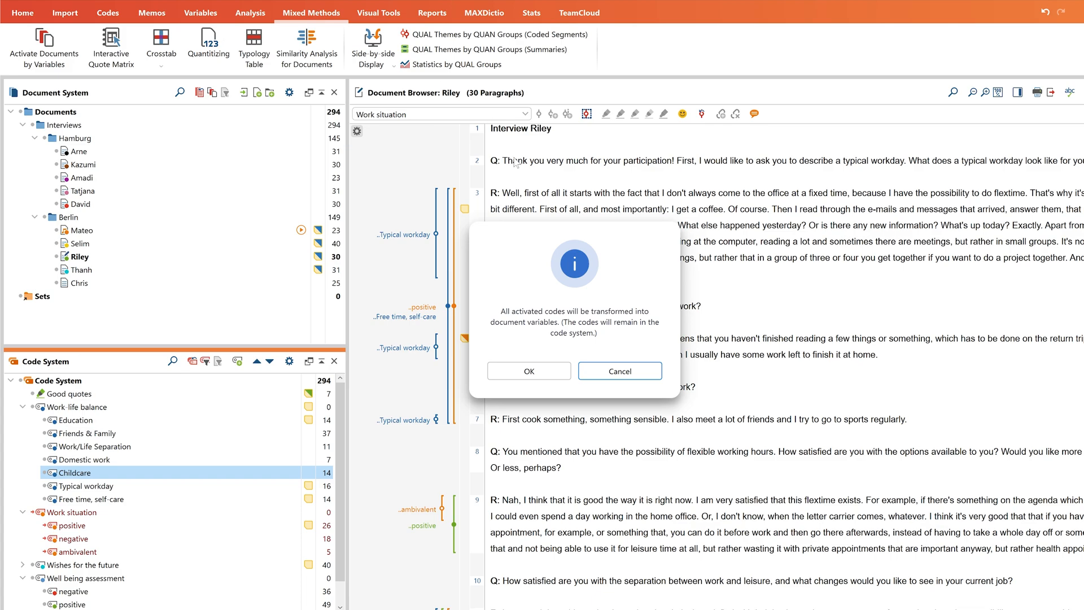
pyautogui.click(528, 370)
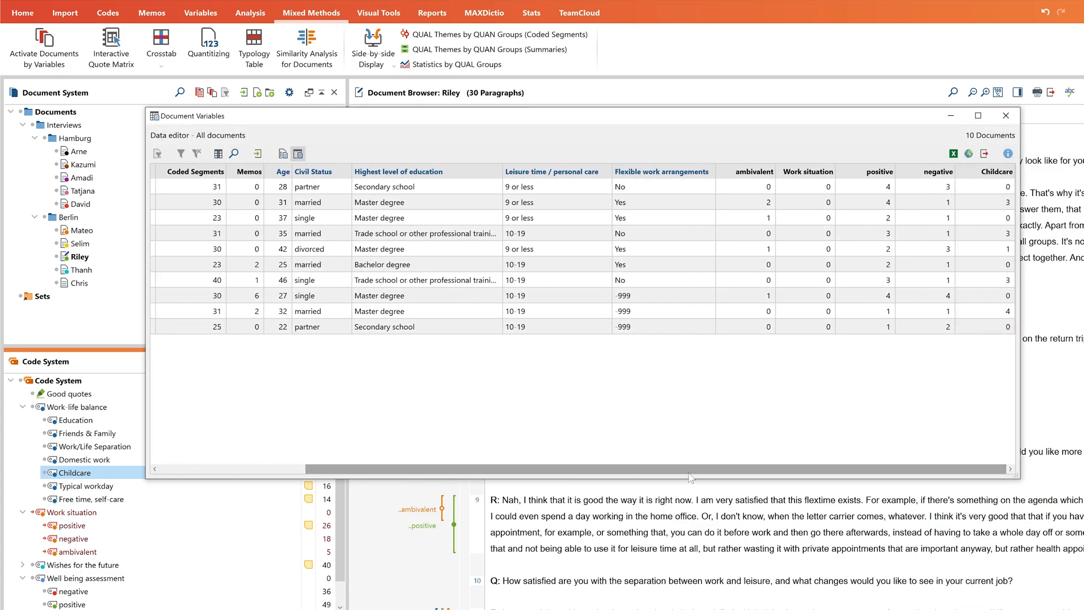
pyautogui.click(1005, 115)
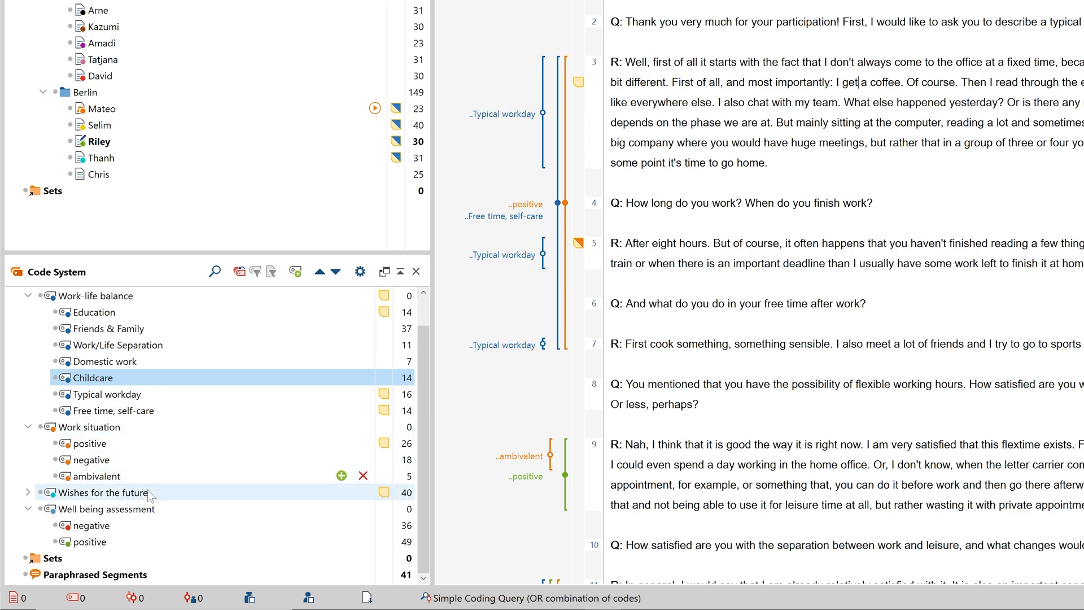
# Step: Turn Well being assessment into a positive/negative/undefined document variable and close the data table
pyautogui.rightClick(117, 509)
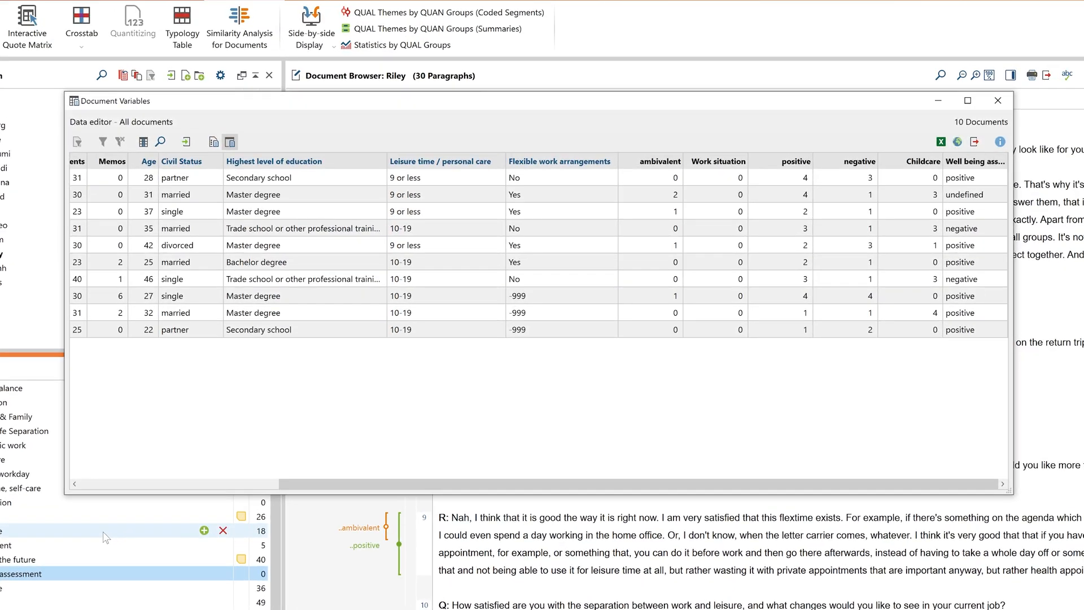
pyautogui.moveTo(201, 537)
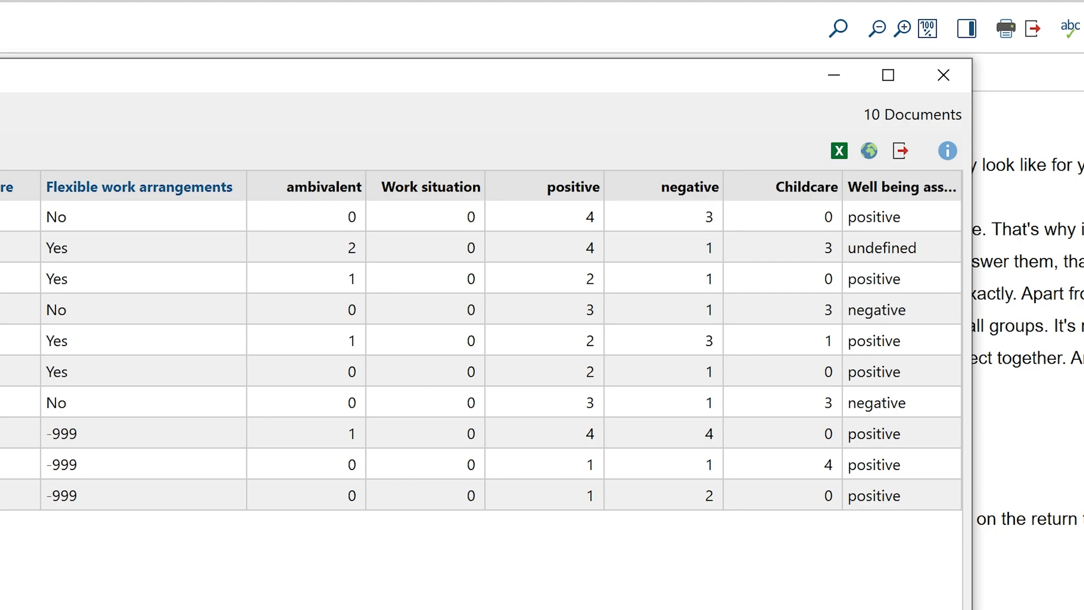
pyautogui.click(942, 75)
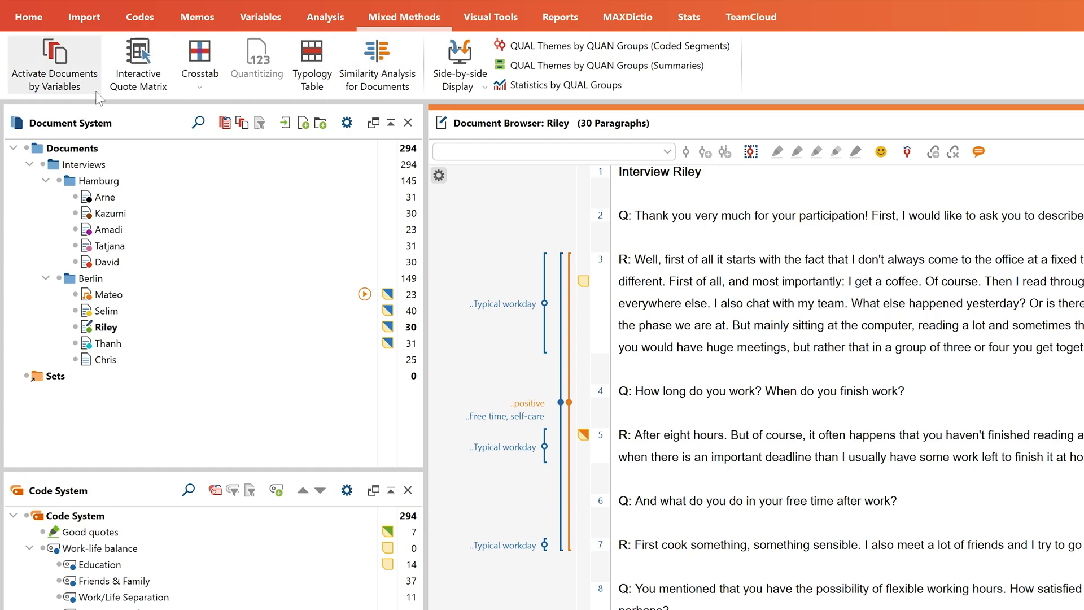
# Step: Open Activate Documents by Variables on the Mixed Methods tab
pyautogui.click(54, 62)
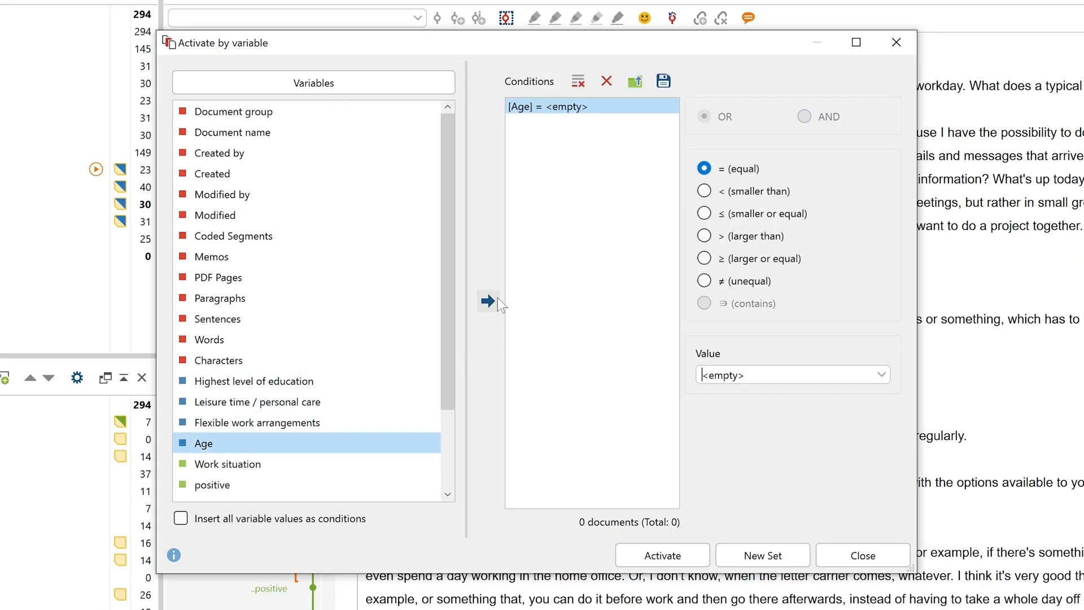